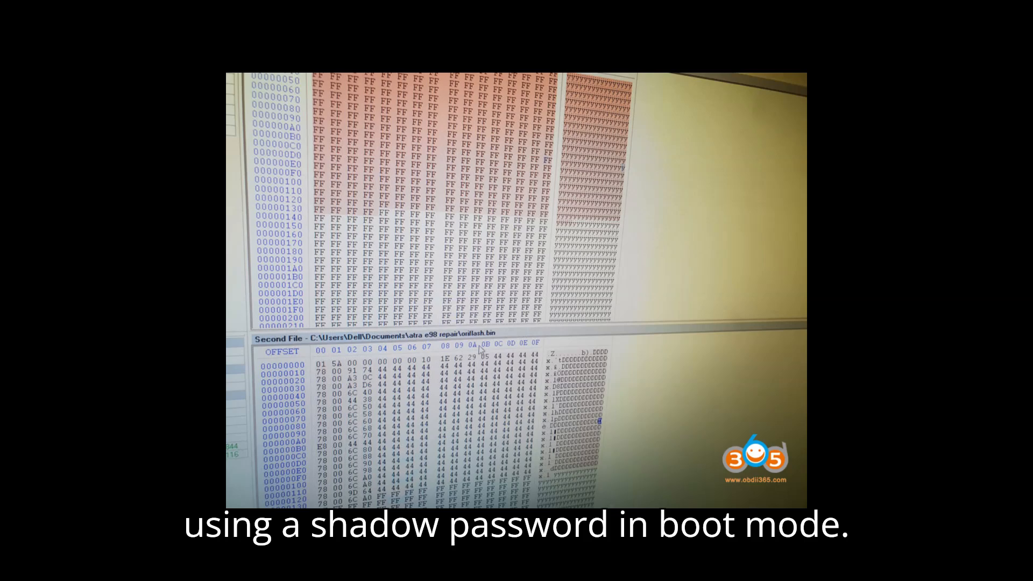
Accept the Opel Astra J ACDelco E98 identification and start Write Micro, reaching 24%.
scroll(down, 3)
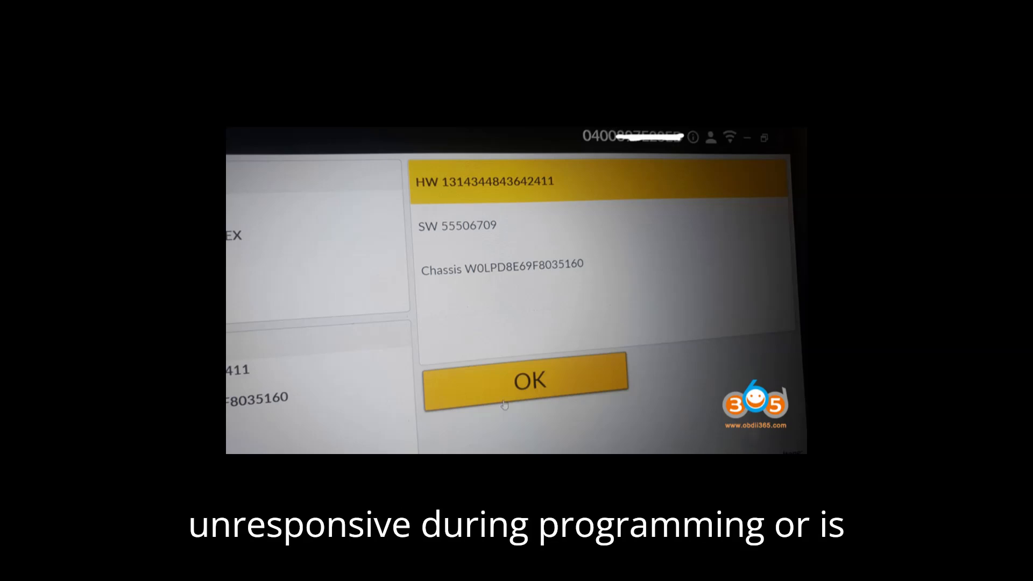
click(523, 380)
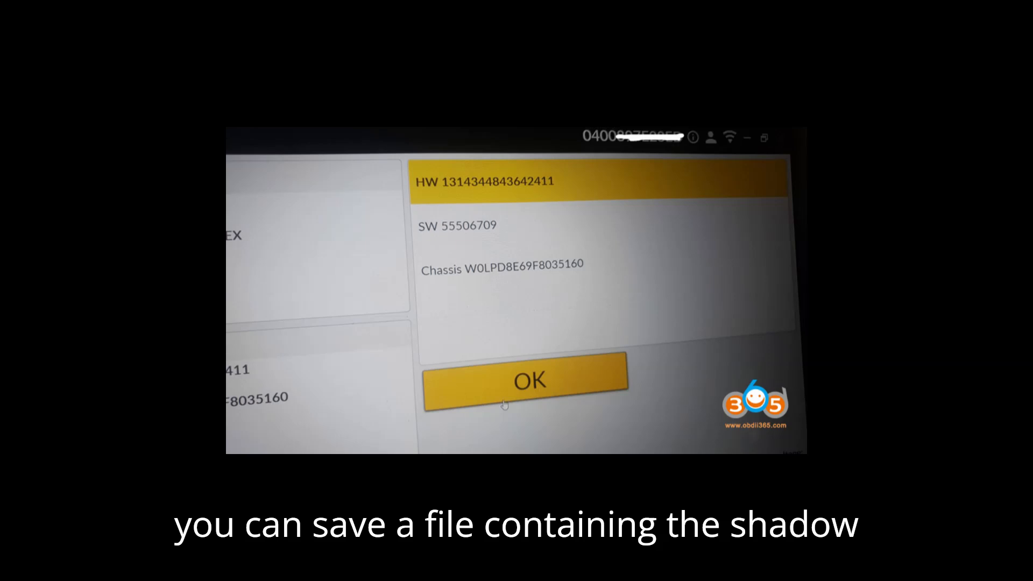
click(525, 379)
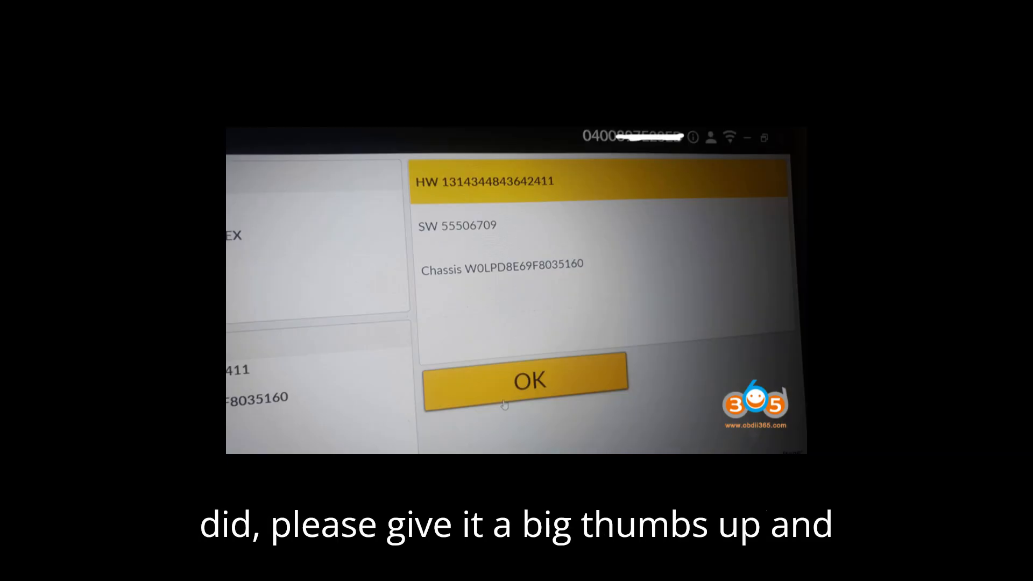
click(525, 381)
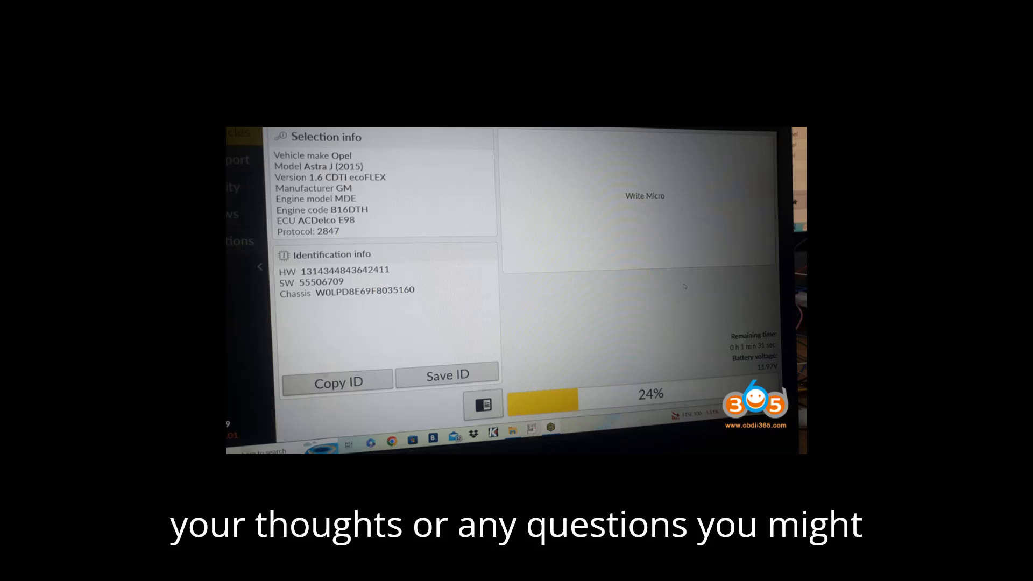